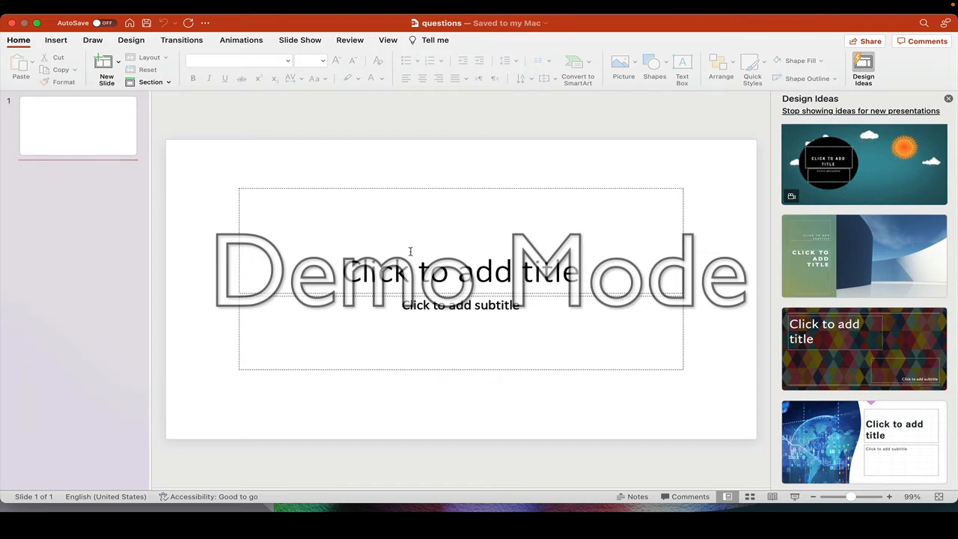
mouse_move(450, 393)
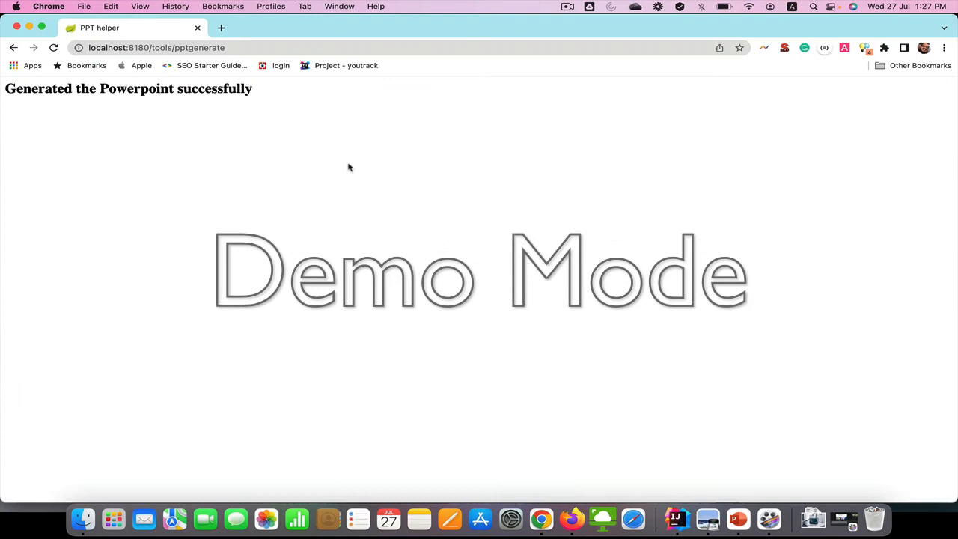
Regenerate the quiz deck from the pptgenerate page and open the six-slide questions.pptx
left_click(220, 28)
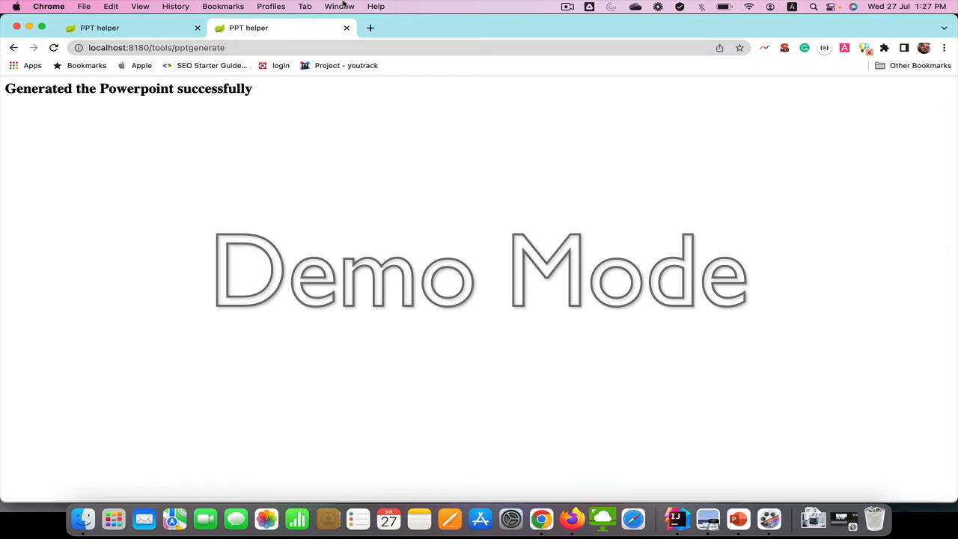
mouse_move(108, 497)
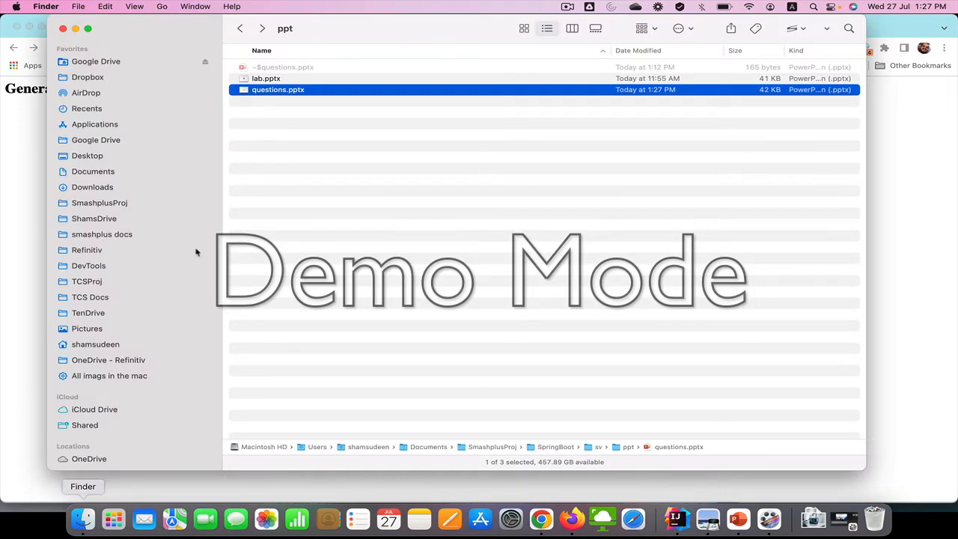
double_click(277, 89)
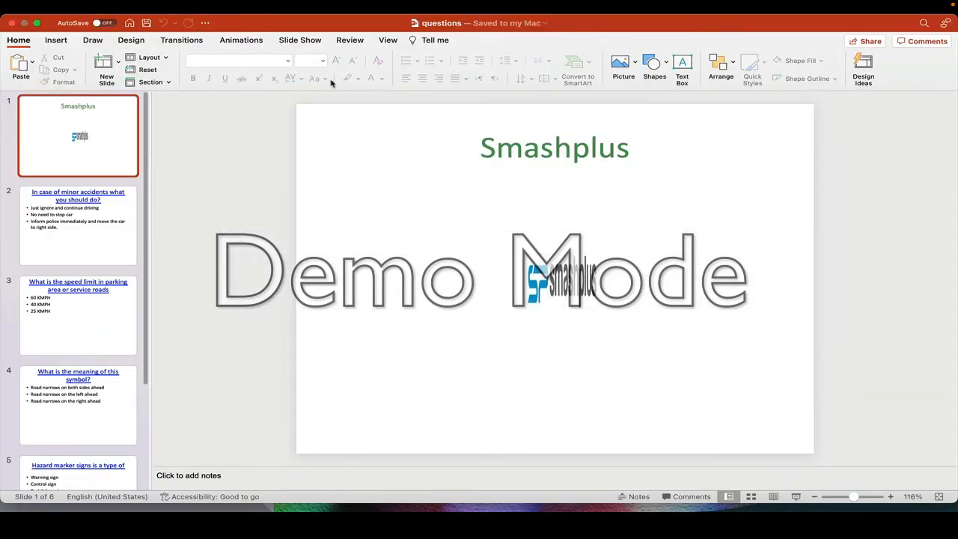
left_click(78, 224)
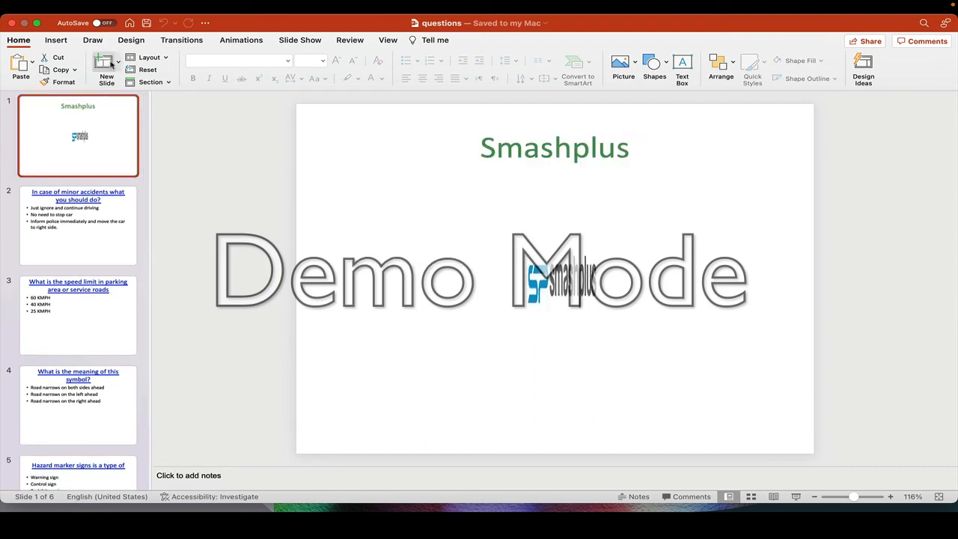
Preview the wooden-floor theme, then apply the purple banner theme from the Design tab
left_click(131, 39)
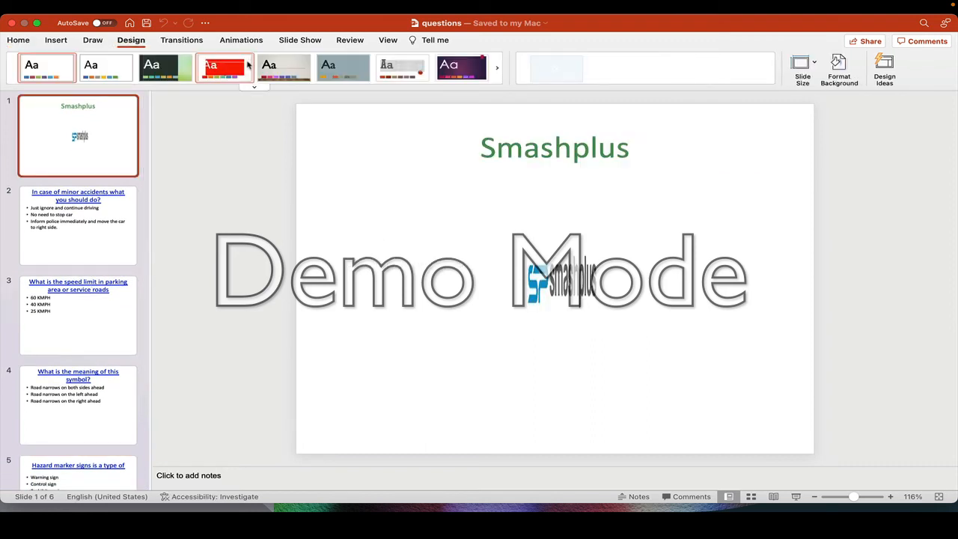
left_click(343, 68)
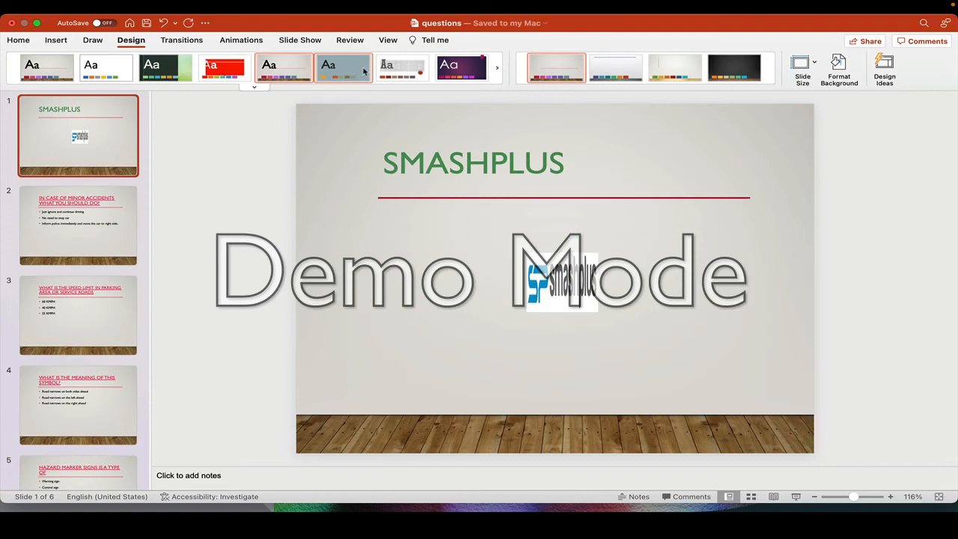
left_click(461, 67)
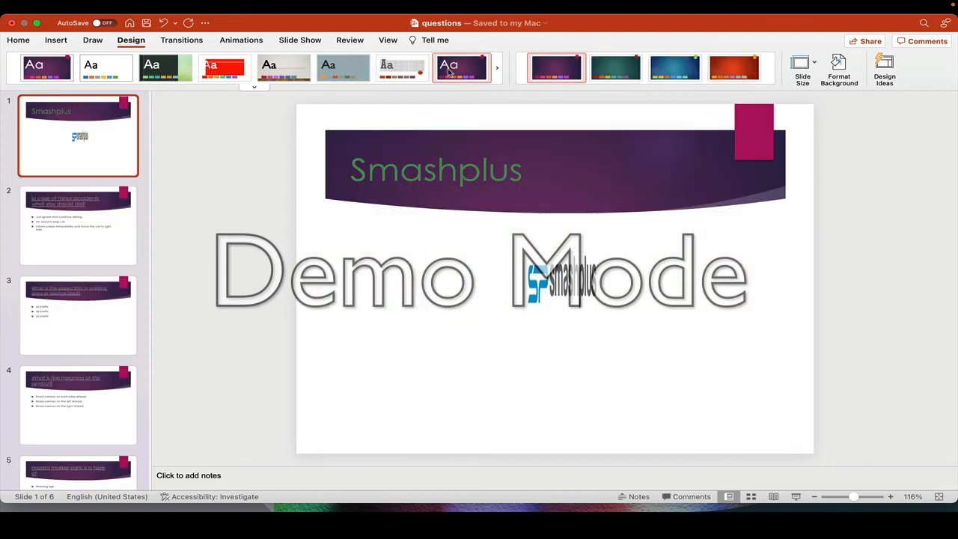